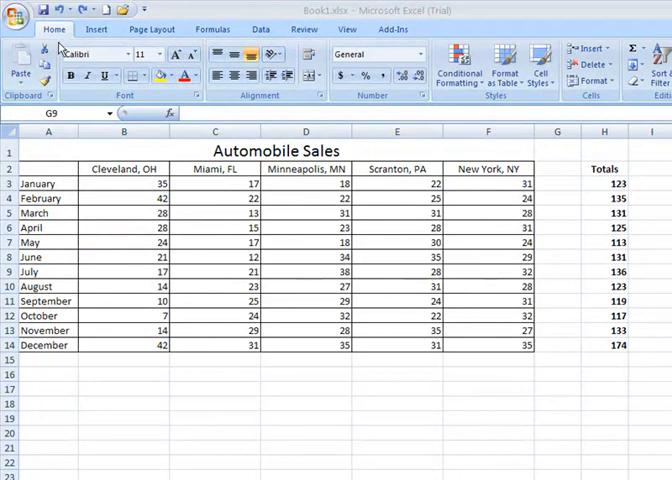
mouse_move(432, 75)
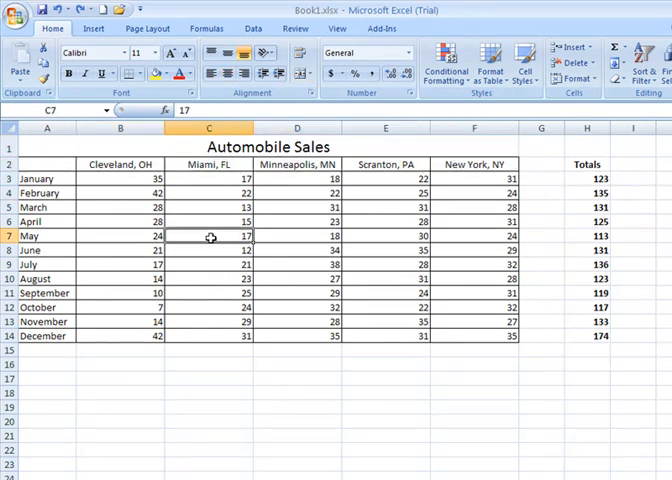
Clear the August–December sales figures, using Clear Contents to keep the borders
left_click(474, 306)
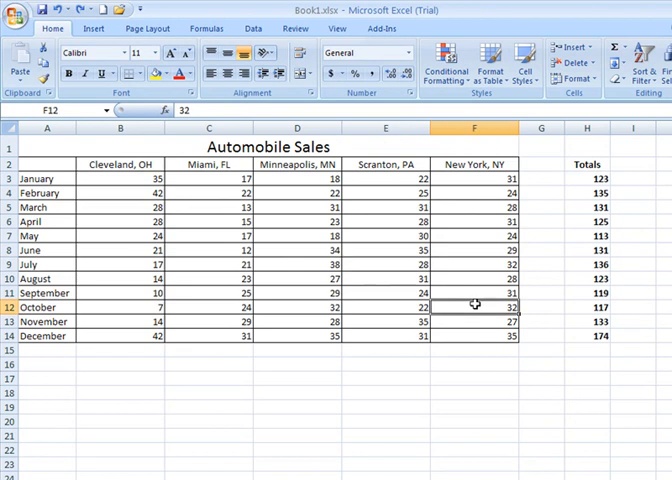
mouse_move(182, 275)
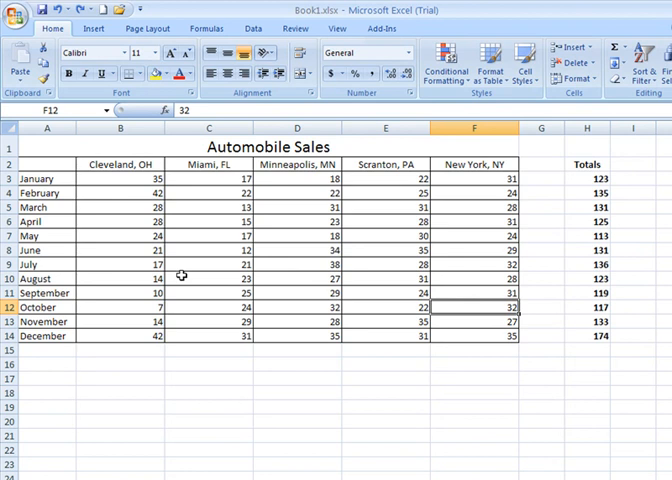
mouse_move(230, 254)
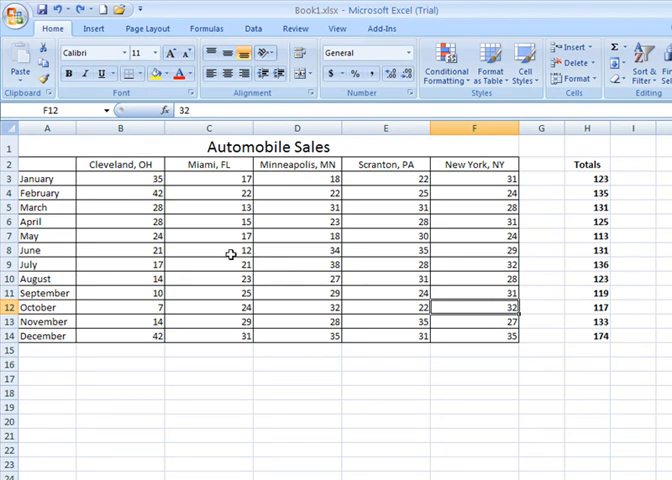
mouse_move(114, 277)
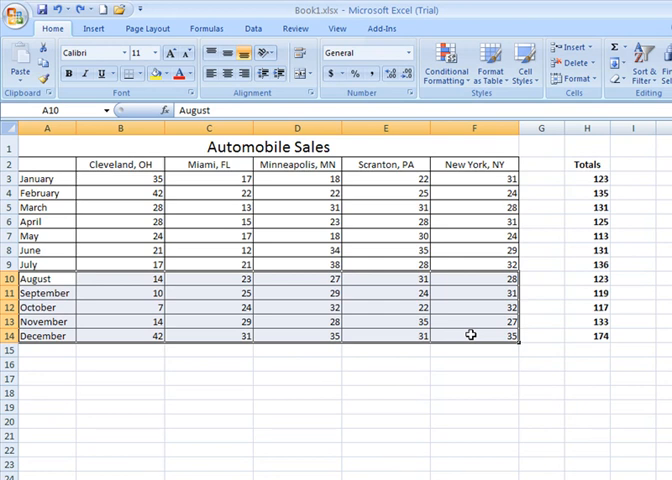
key("Delete")
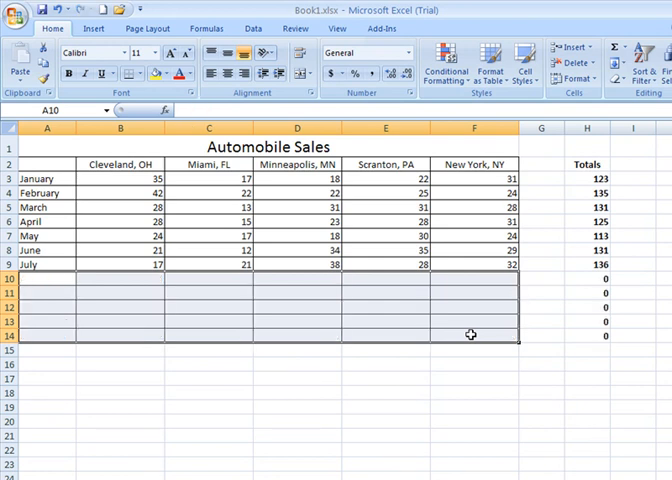
mouse_move(127, 234)
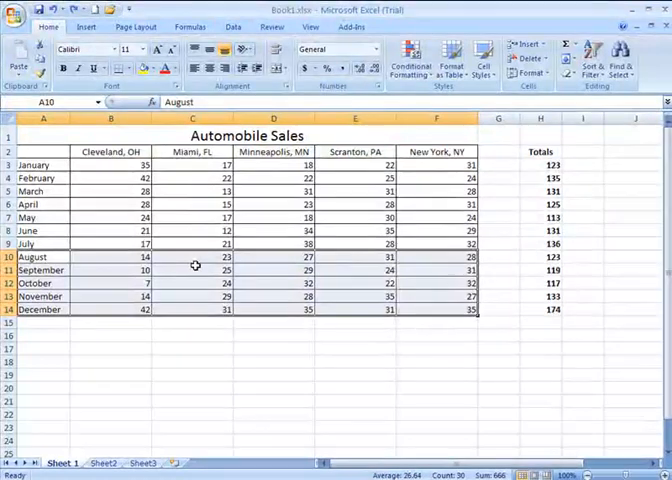
left_click(111, 257)
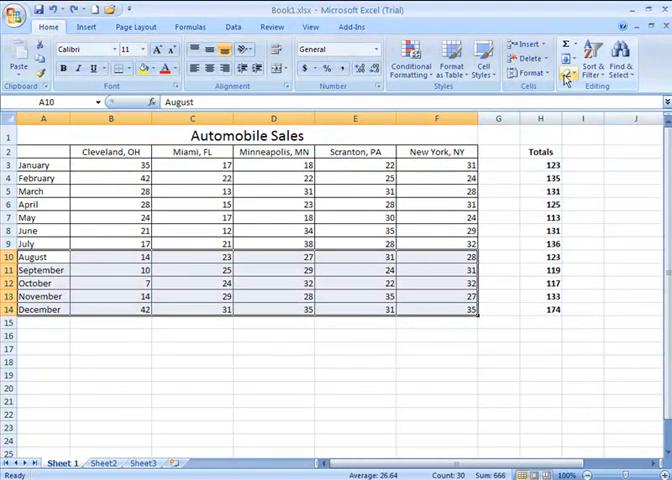
left_click(563, 79)
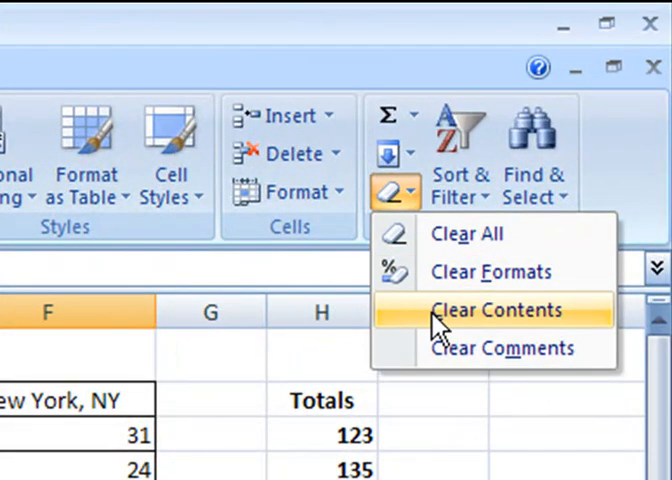
mouse_move(497, 309)
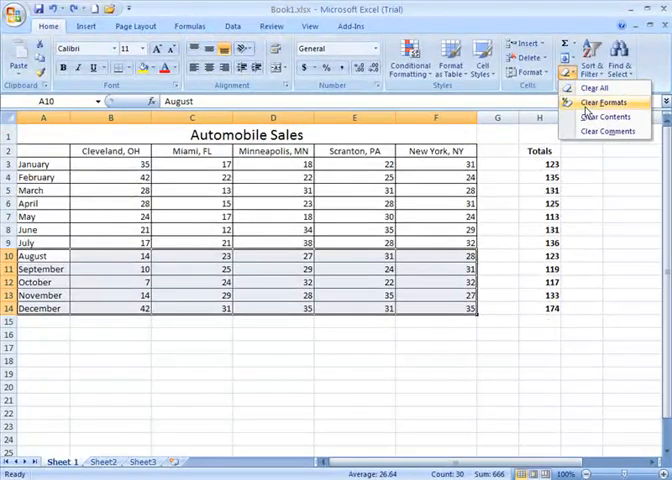
left_click(604, 116)
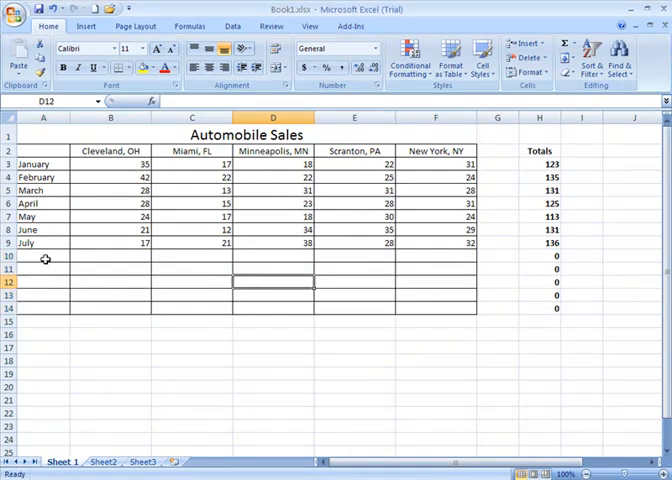
Bring back the cleared August–December sales figures
left_click_drag(44, 255, 398, 303)
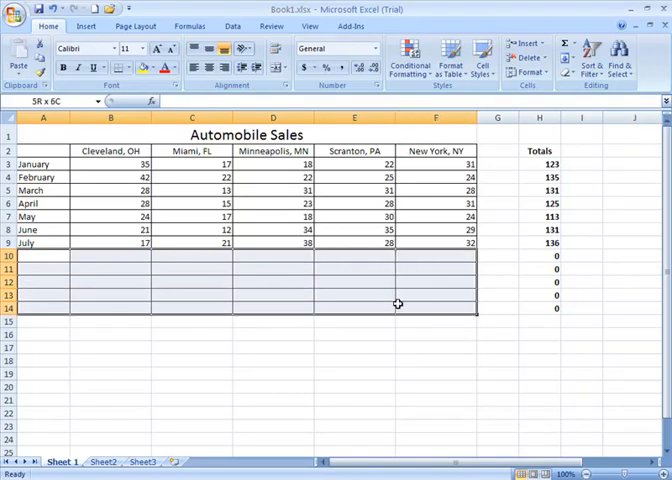
left_click(43, 256)
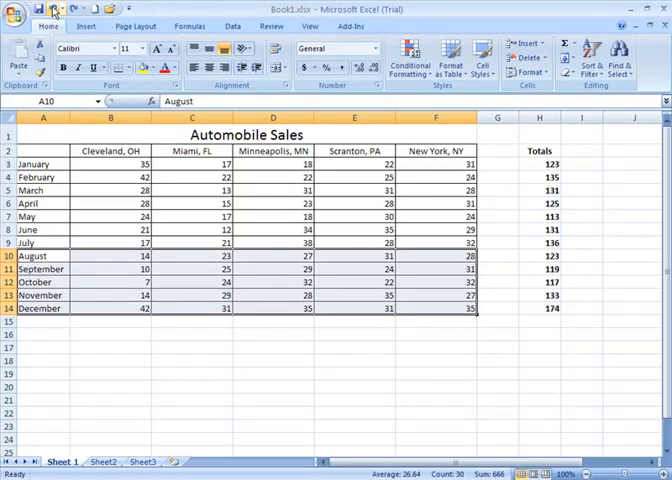
left_click(273, 334)
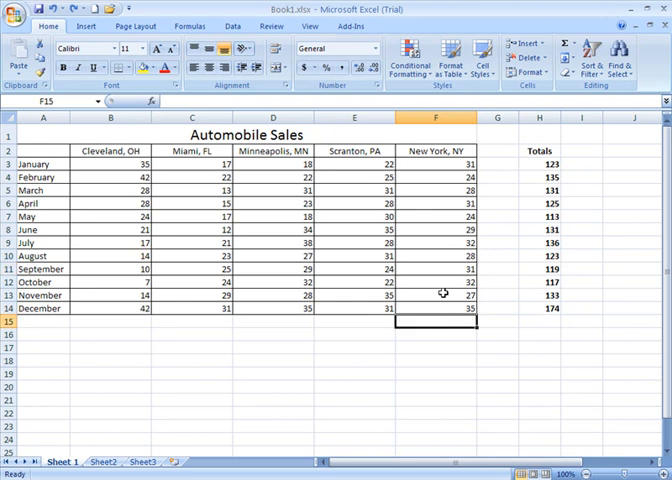
Work with the Insert options at the March New York figure
left_click(436, 190)
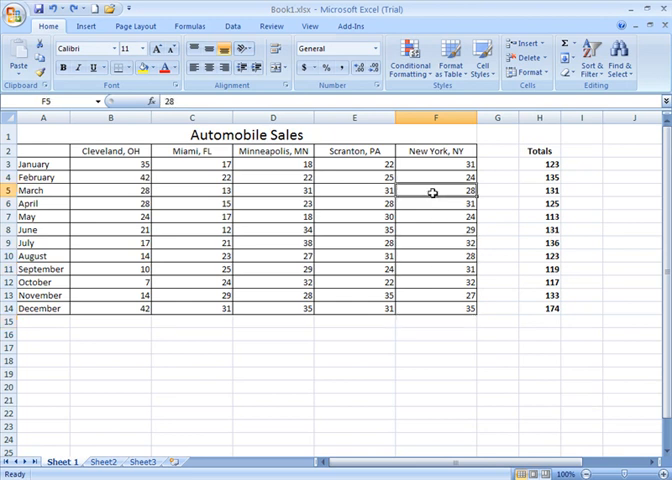
left_click(435, 177)
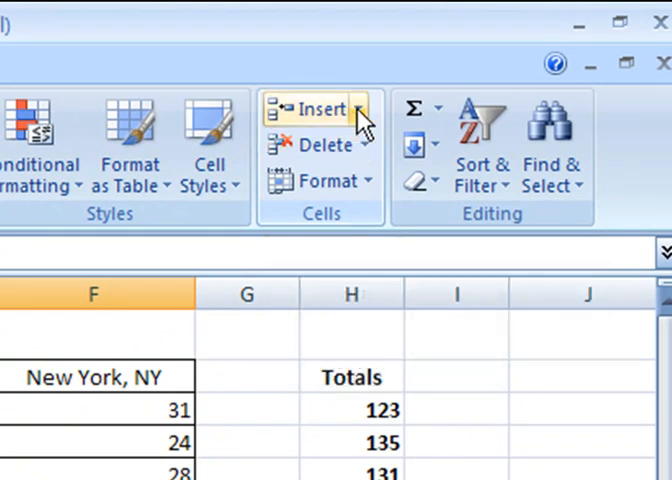
left_click(366, 108)
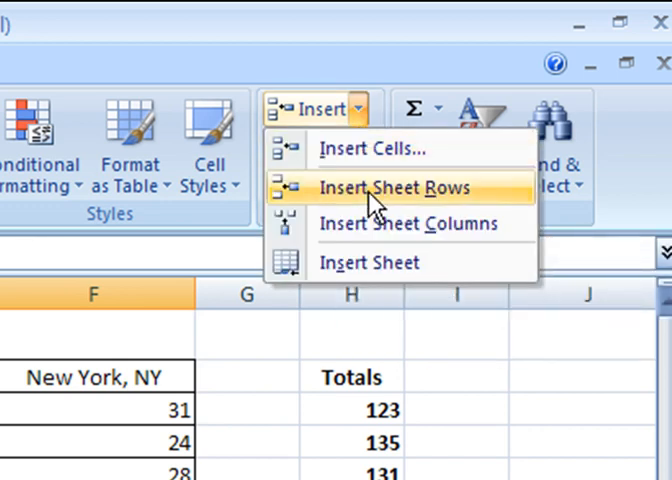
mouse_move(380, 223)
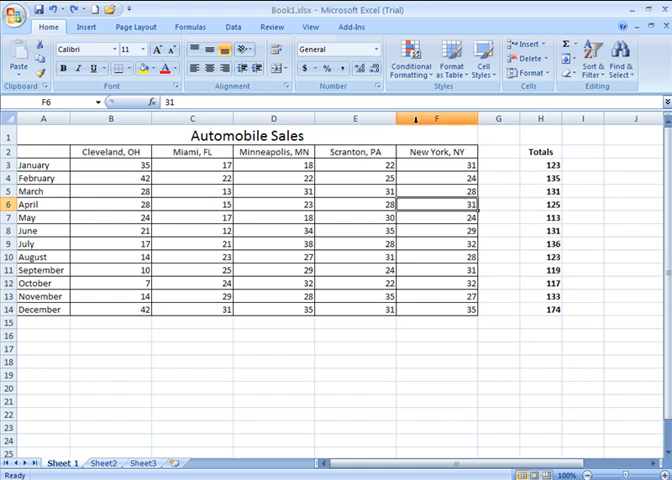
left_click(498, 204)
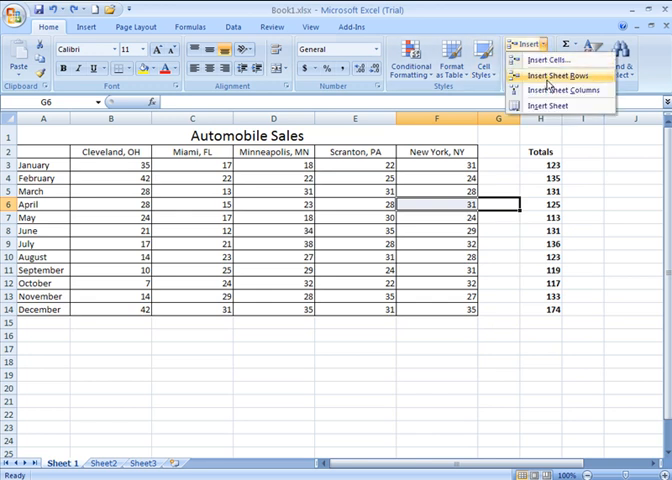
left_click(562, 90)
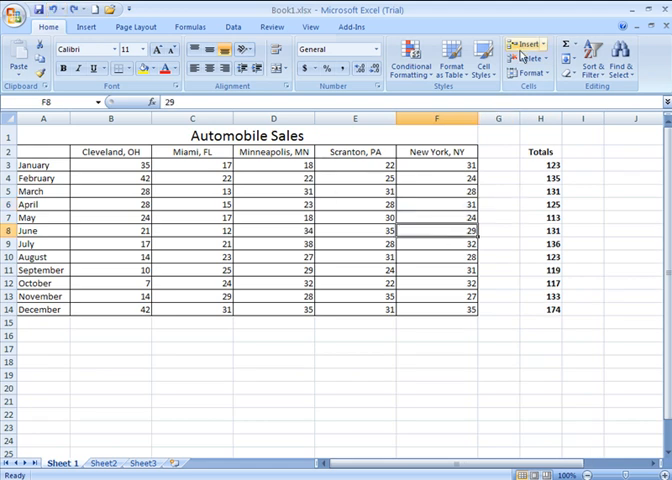
mouse_move(256, 206)
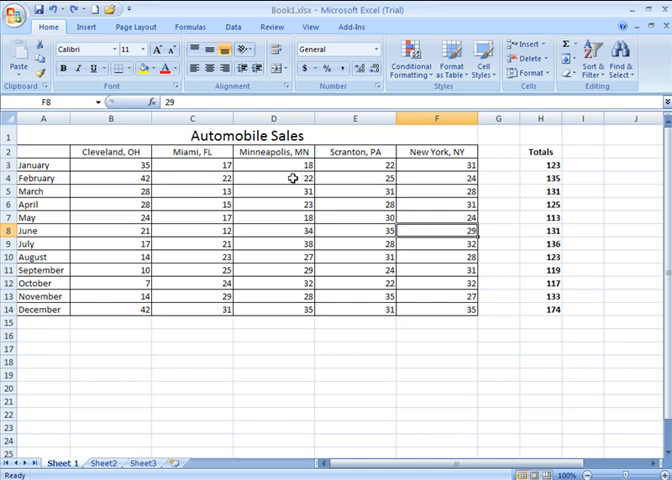
Insert a blank sheet row above the January Scranton figure
left_click(40, 164)
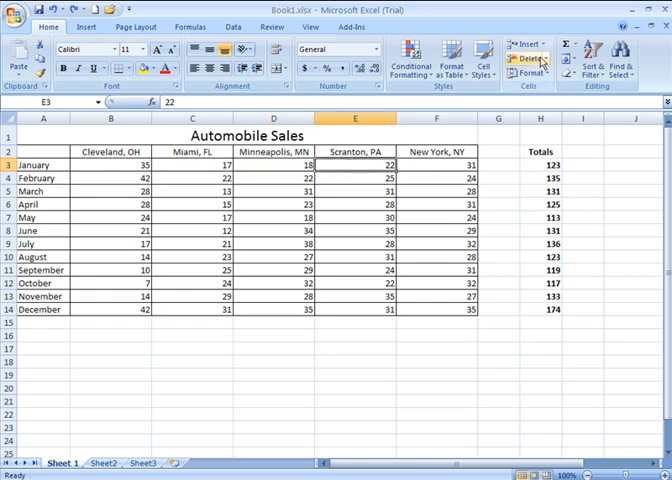
left_click(526, 43)
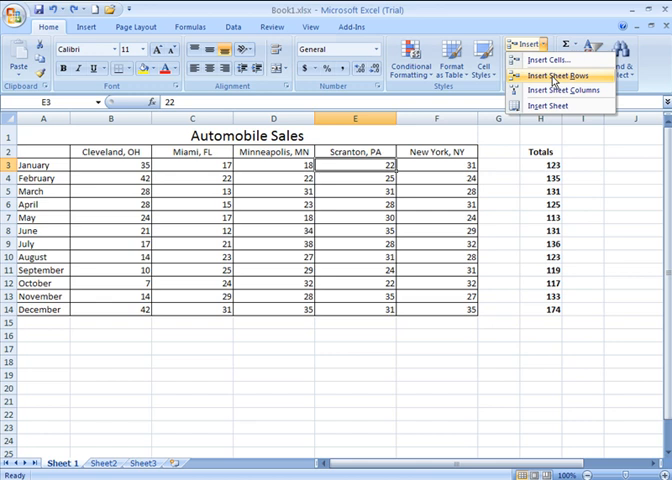
left_click(552, 76)
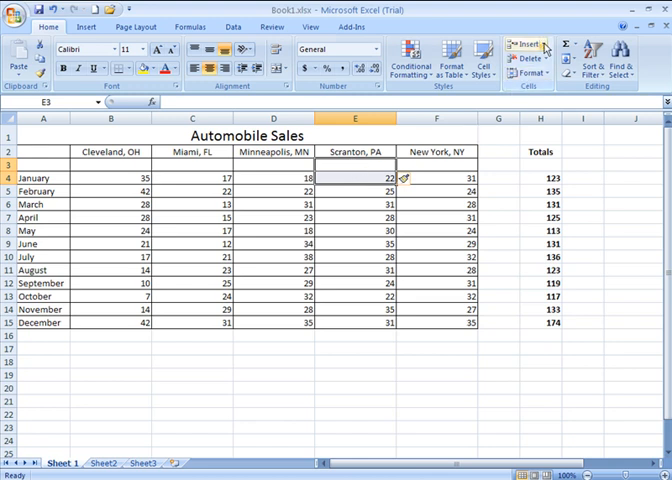
Insert a second blank sheet row above the January row
left_click(543, 43)
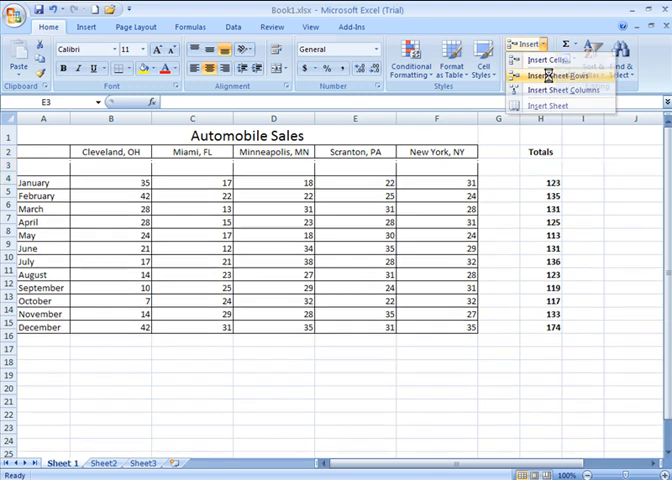
left_click(557, 77)
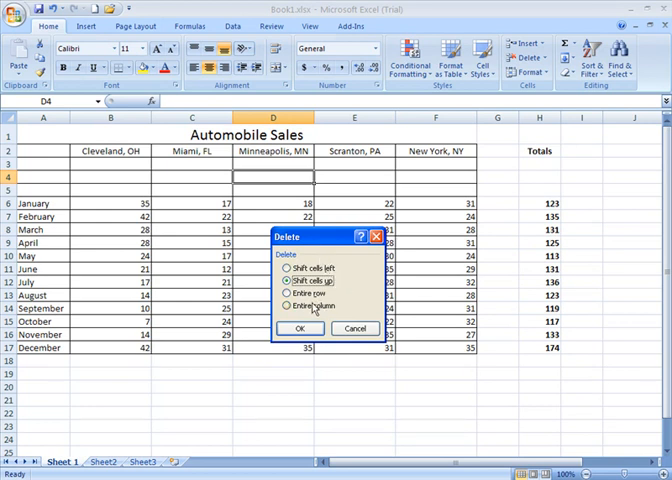
Delete the three blank rows so January sits directly under the city headers
left_click(285, 293)
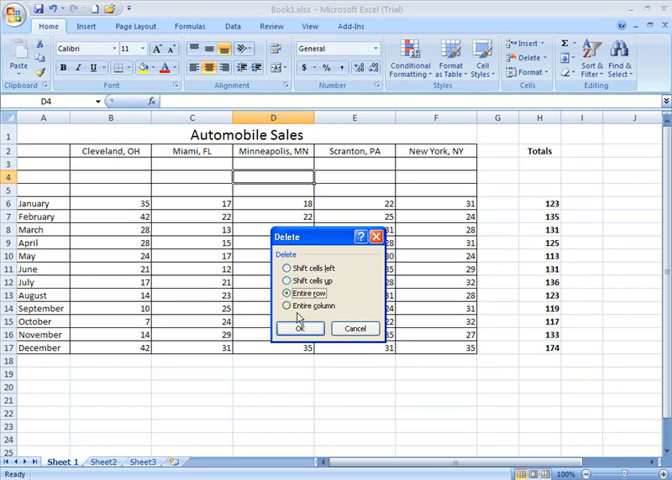
left_click(301, 328)
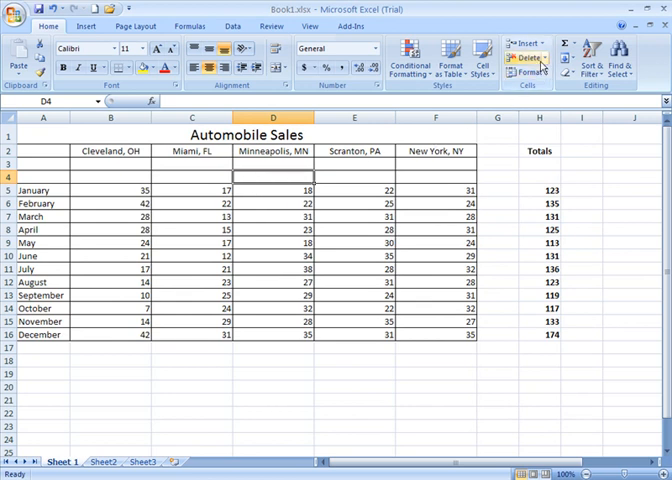
mouse_move(525, 57)
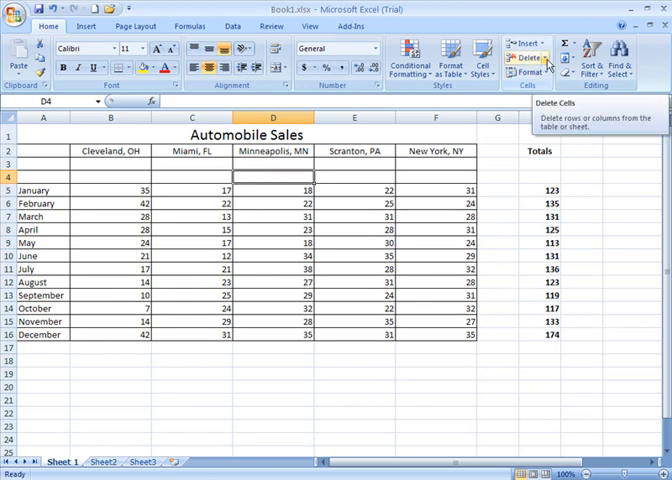
left_click(524, 57)
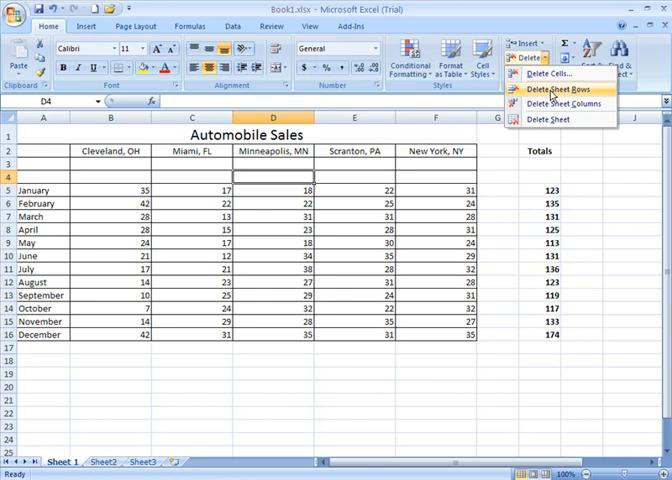
left_click(553, 89)
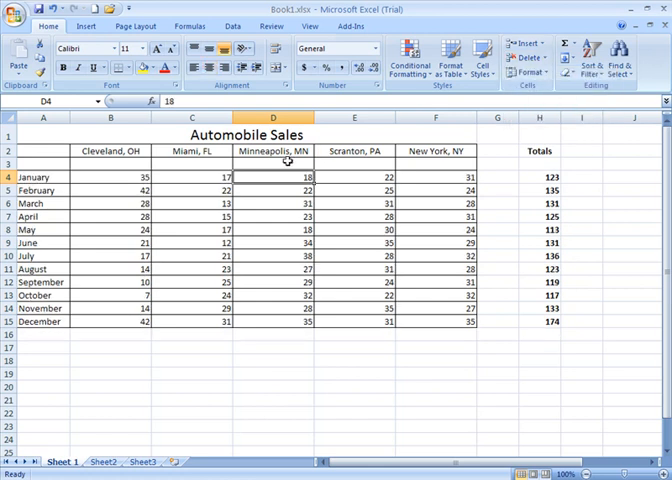
left_click(276, 161)
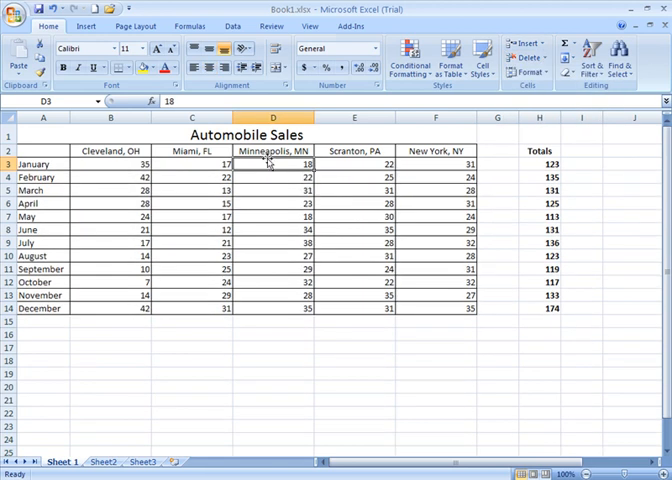
left_click(272, 150)
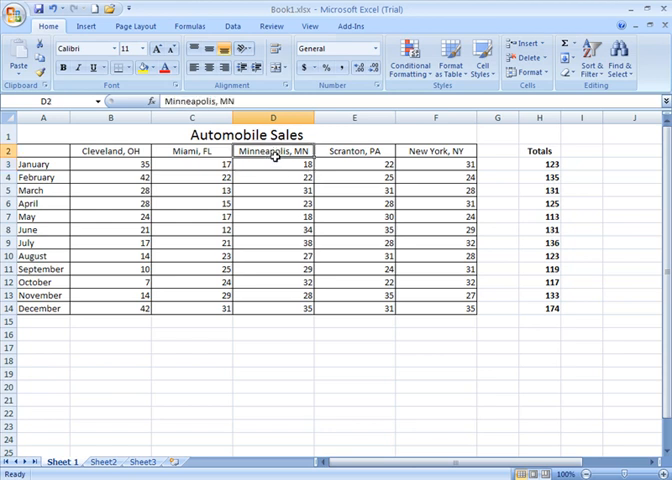
left_click(271, 163)
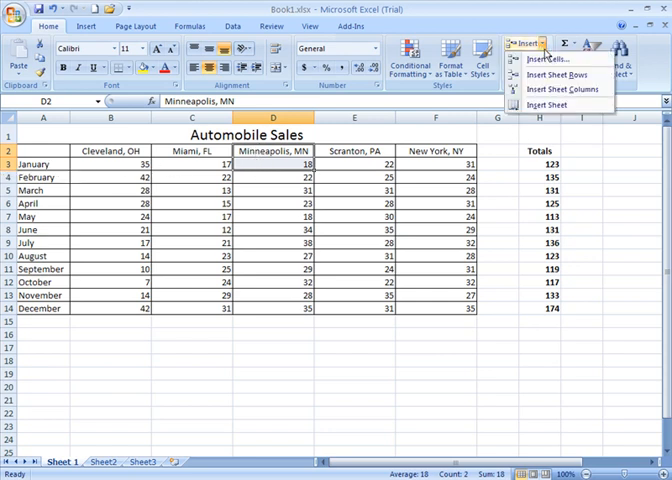
mouse_move(560, 74)
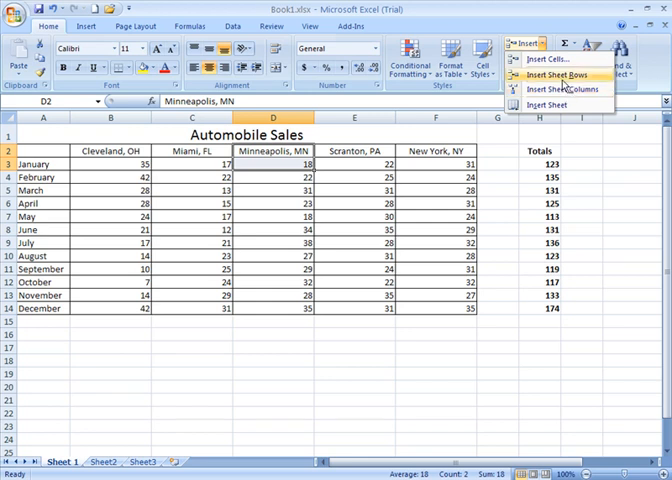
left_click(564, 75)
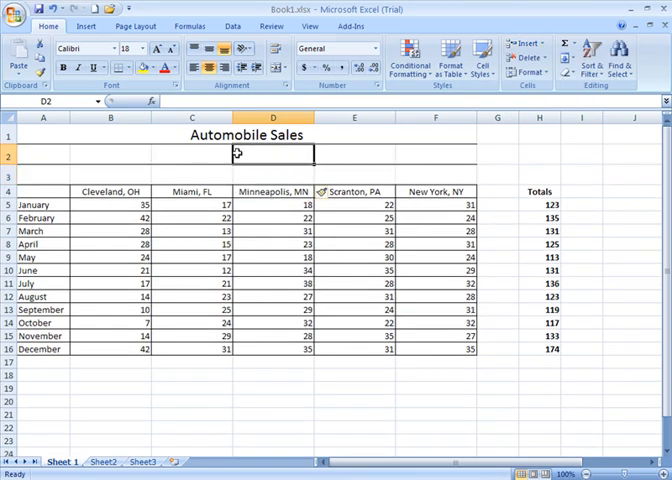
mouse_move(155, 173)
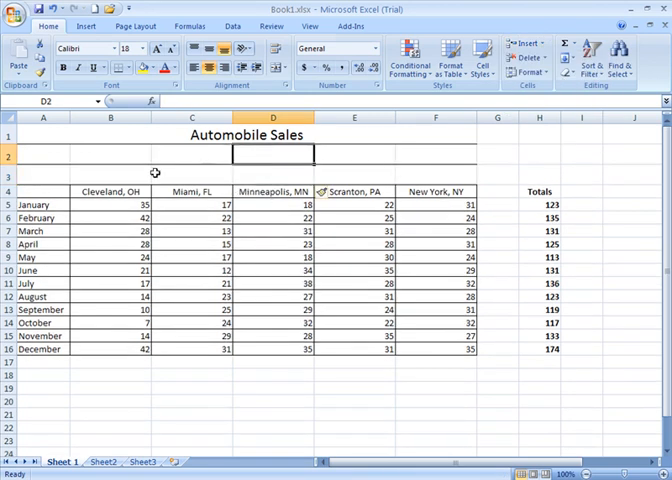
mouse_move(62, 147)
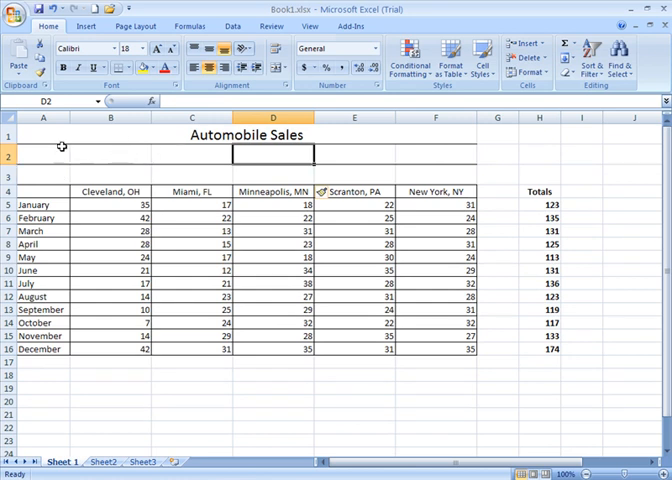
mouse_move(149, 121)
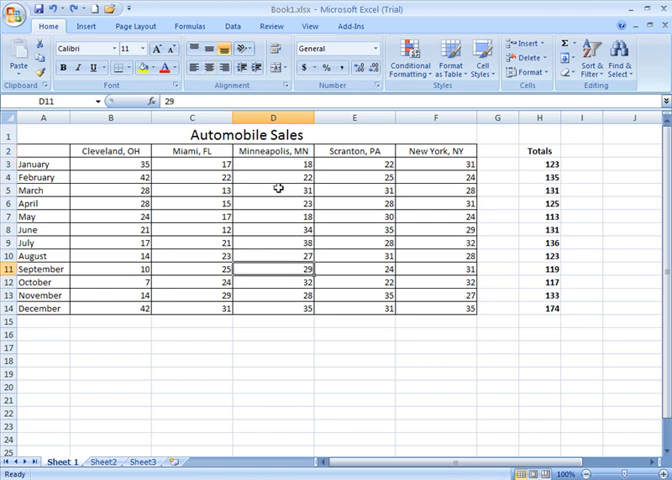
left_click(273, 164)
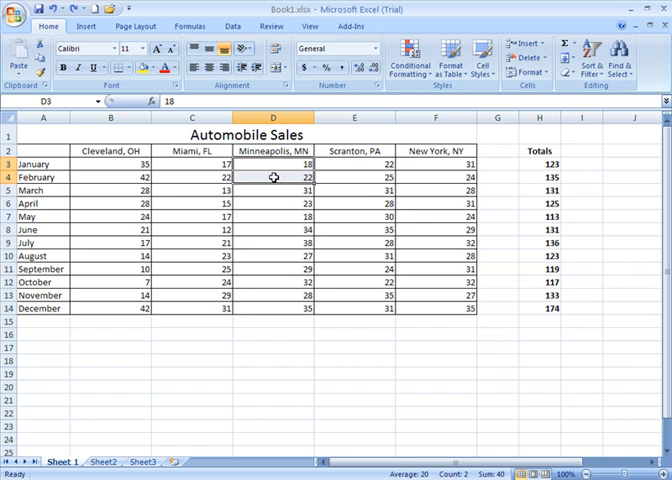
left_click_drag(273, 164, 273, 190)
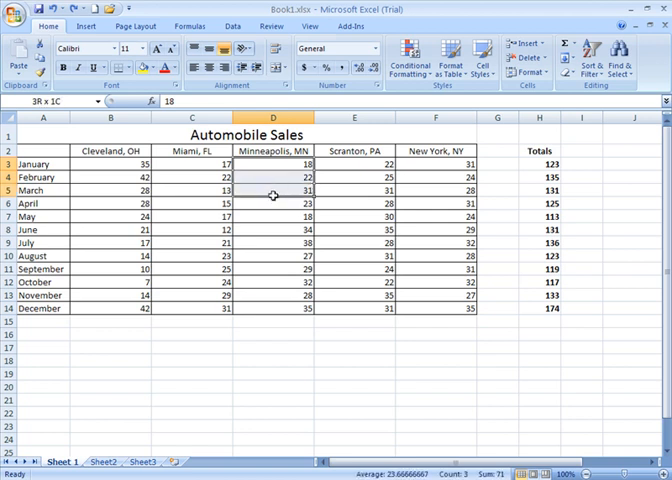
left_click(272, 190)
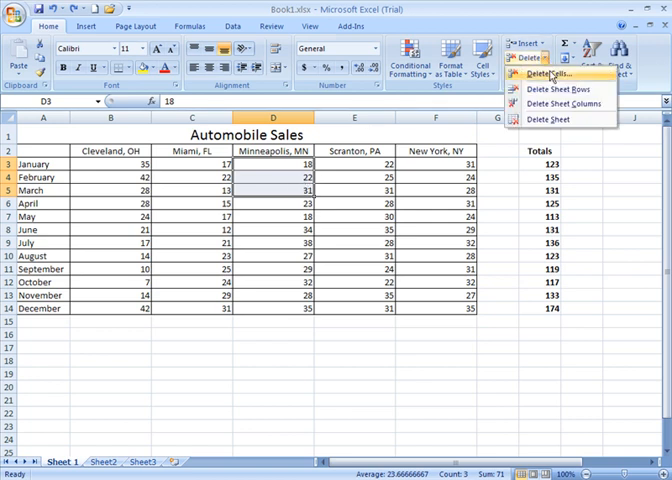
left_click(551, 74)
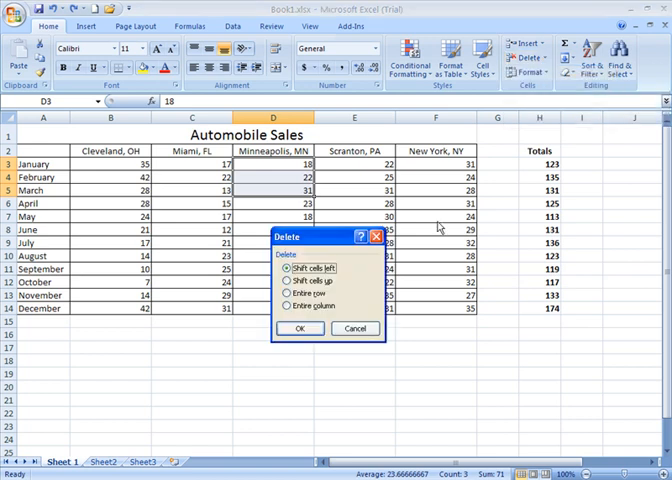
mouse_move(378, 302)
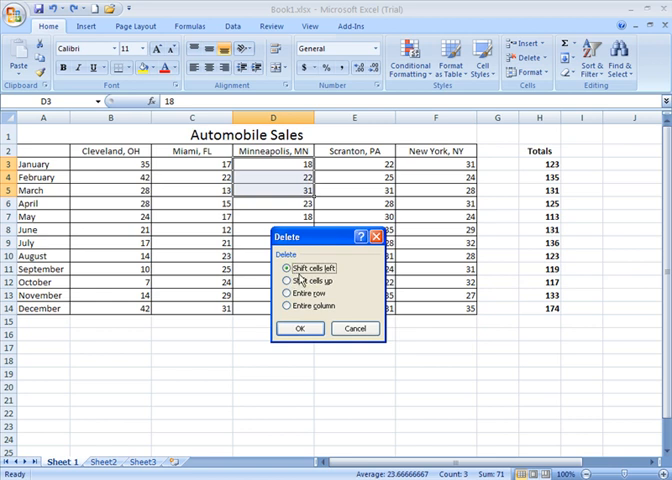
left_click(299, 328)
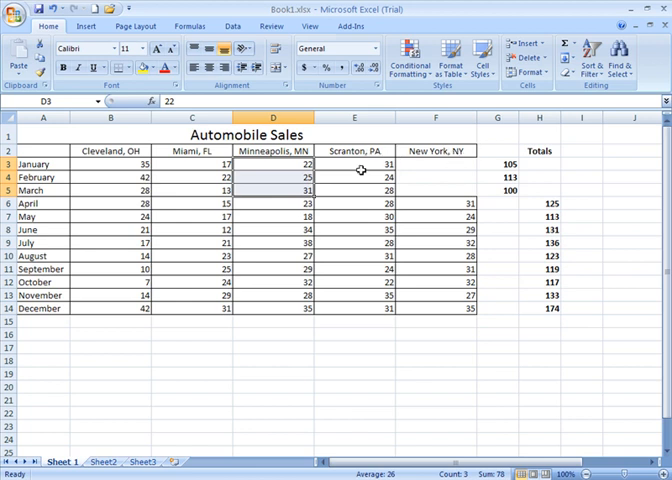
mouse_move(380, 175)
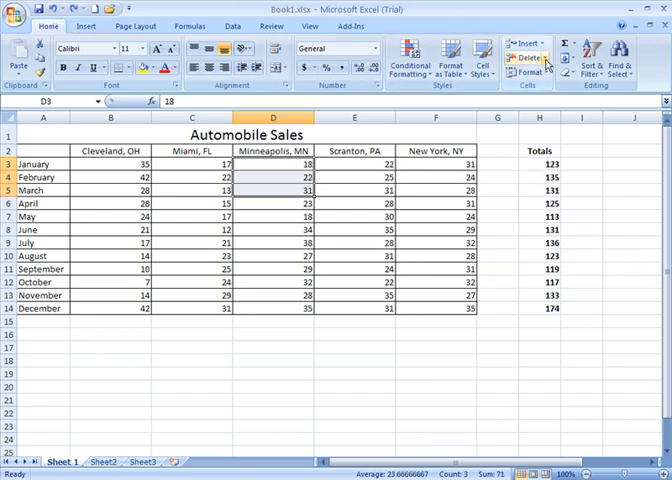
left_click(519, 57)
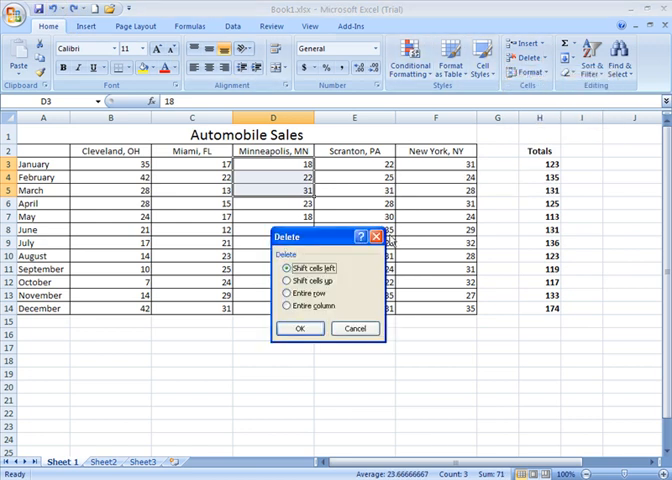
left_click(286, 281)
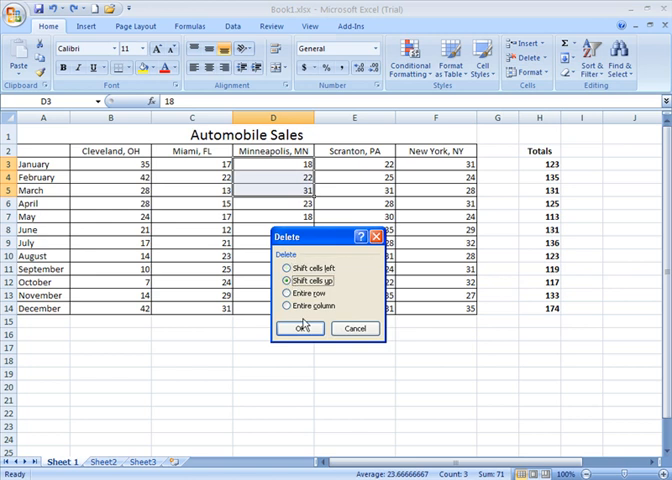
left_click(300, 328)
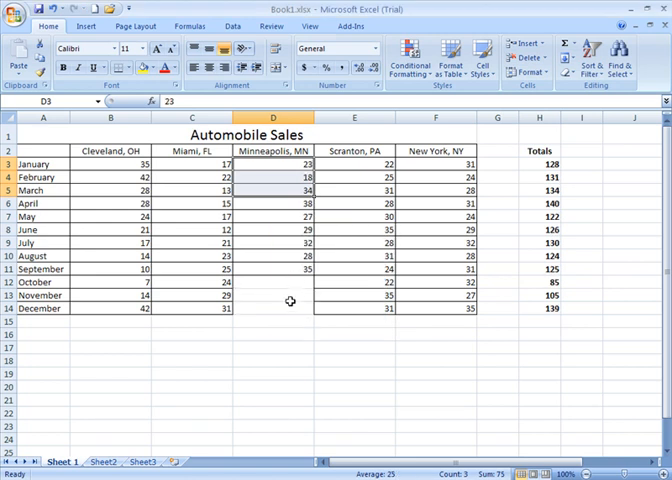
mouse_move(256, 209)
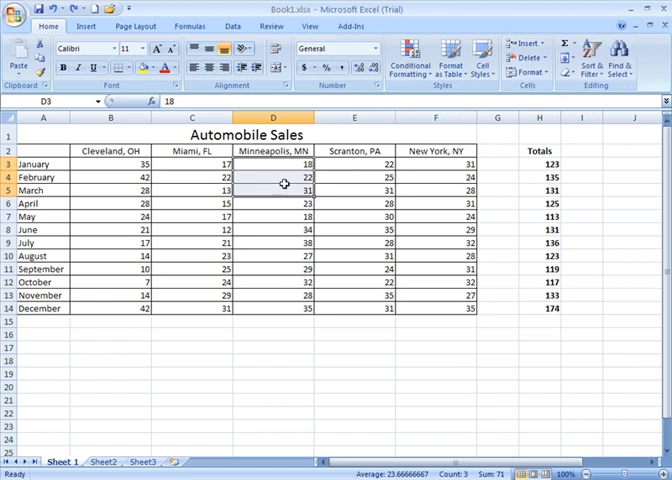
mouse_move(287, 195)
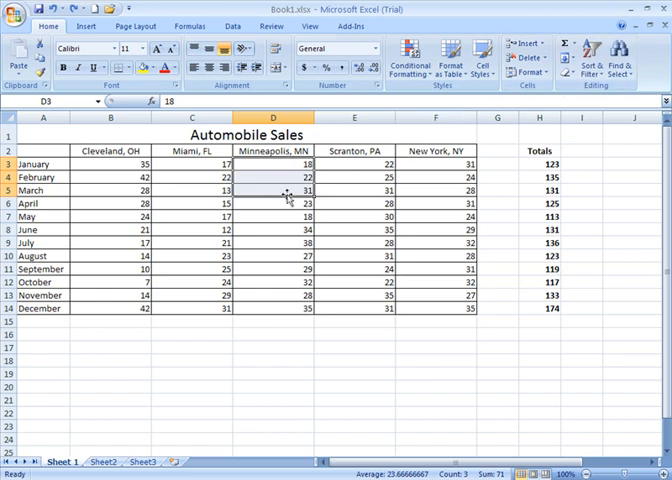
mouse_move(527, 60)
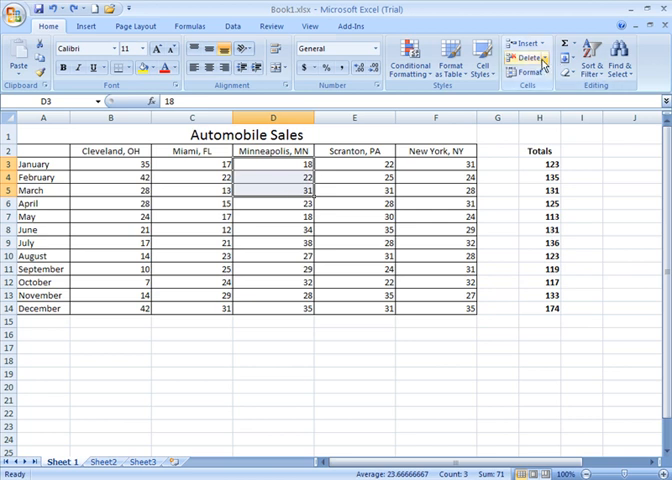
left_click(536, 57)
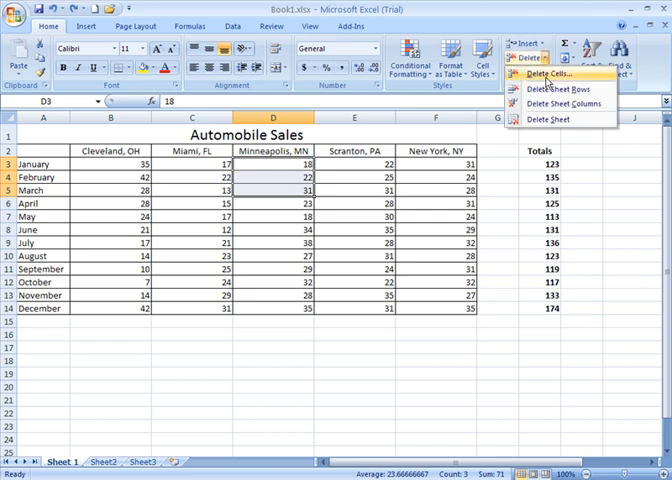
left_click(554, 74)
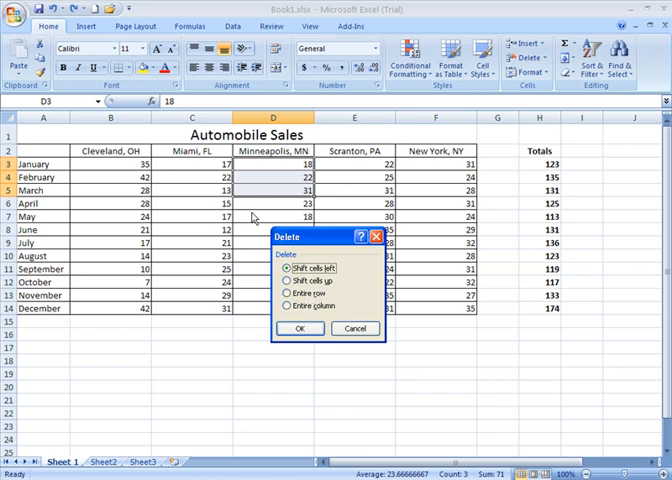
mouse_move(376, 200)
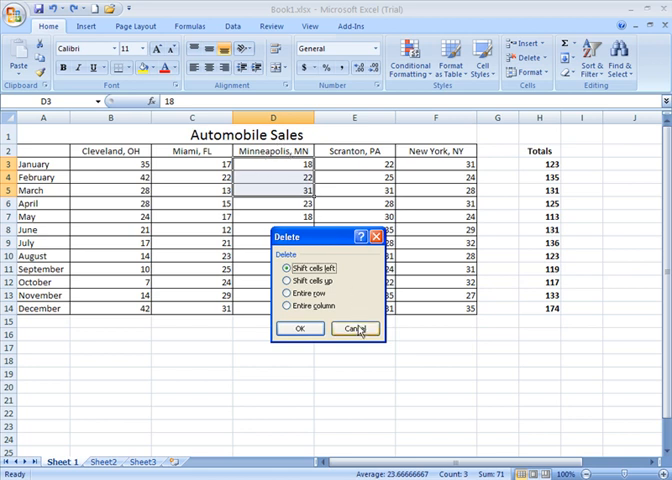
left_click(354, 329)
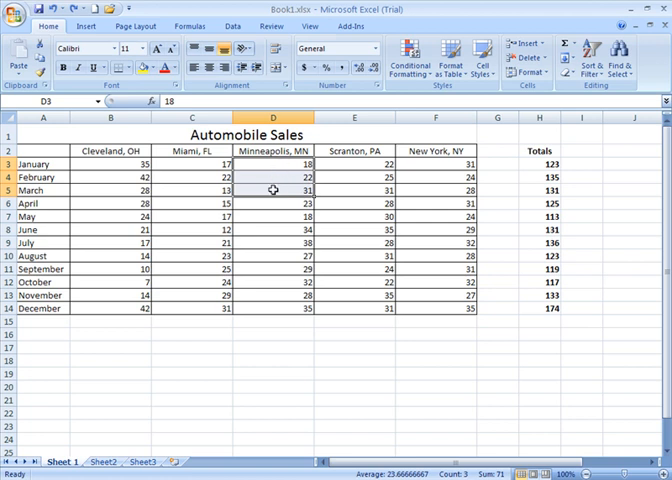
Clear Minneapolis's January–March figures in D3:D5, dropping totals to 105, 113 and 100
key("Delete")
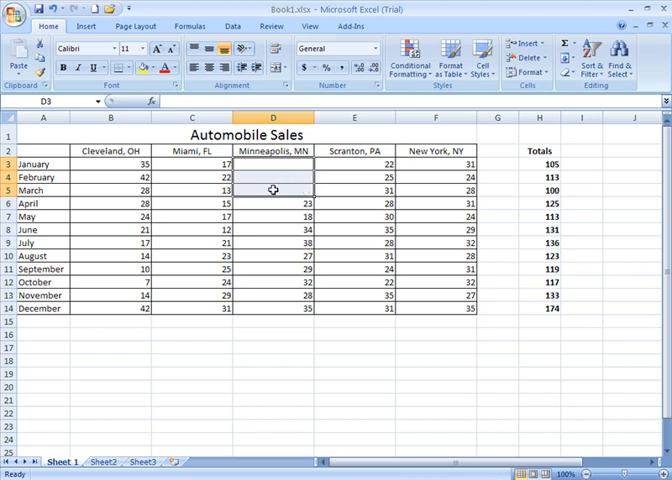